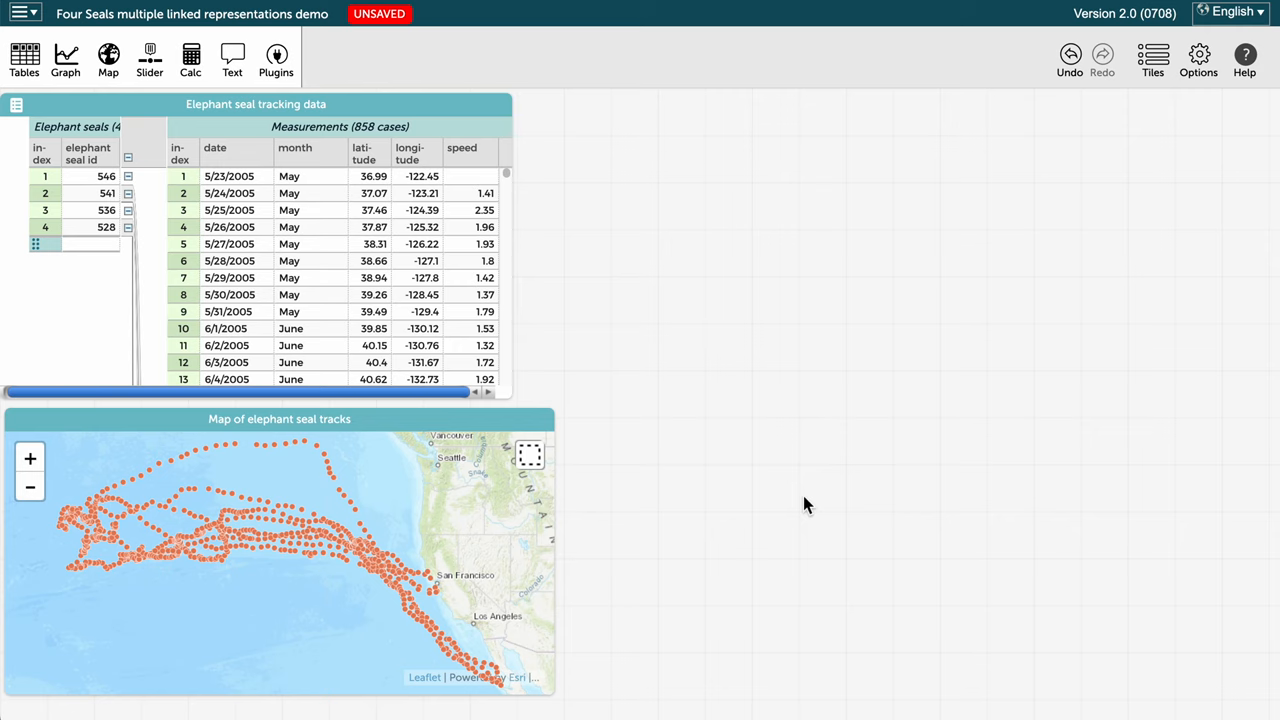
pyautogui.moveTo(292, 612)
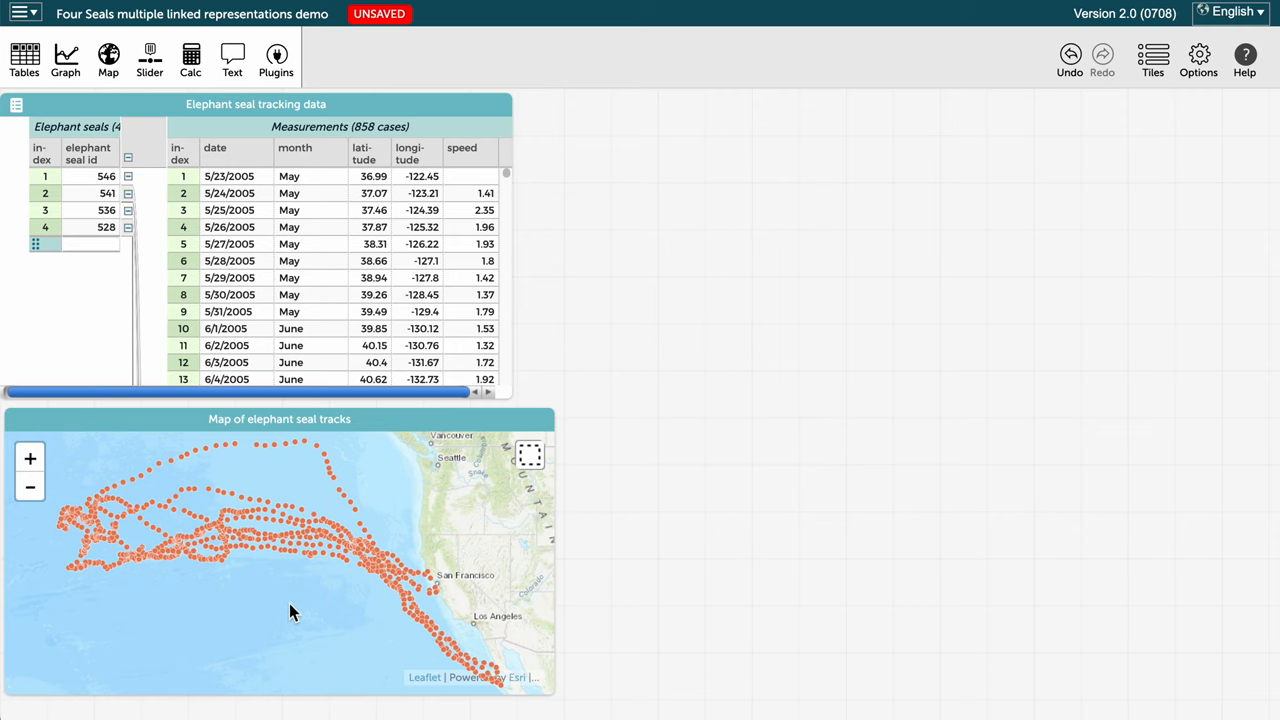
pyautogui.moveTo(400, 172)
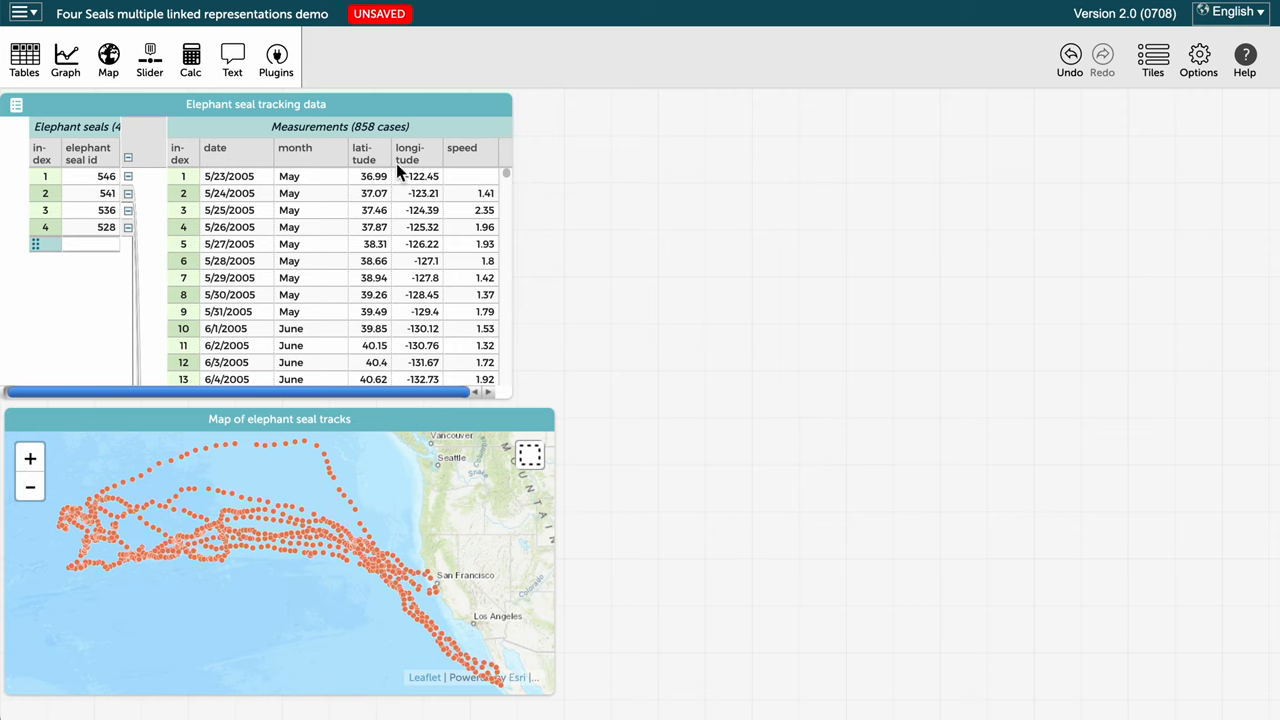
pyautogui.moveTo(430, 164)
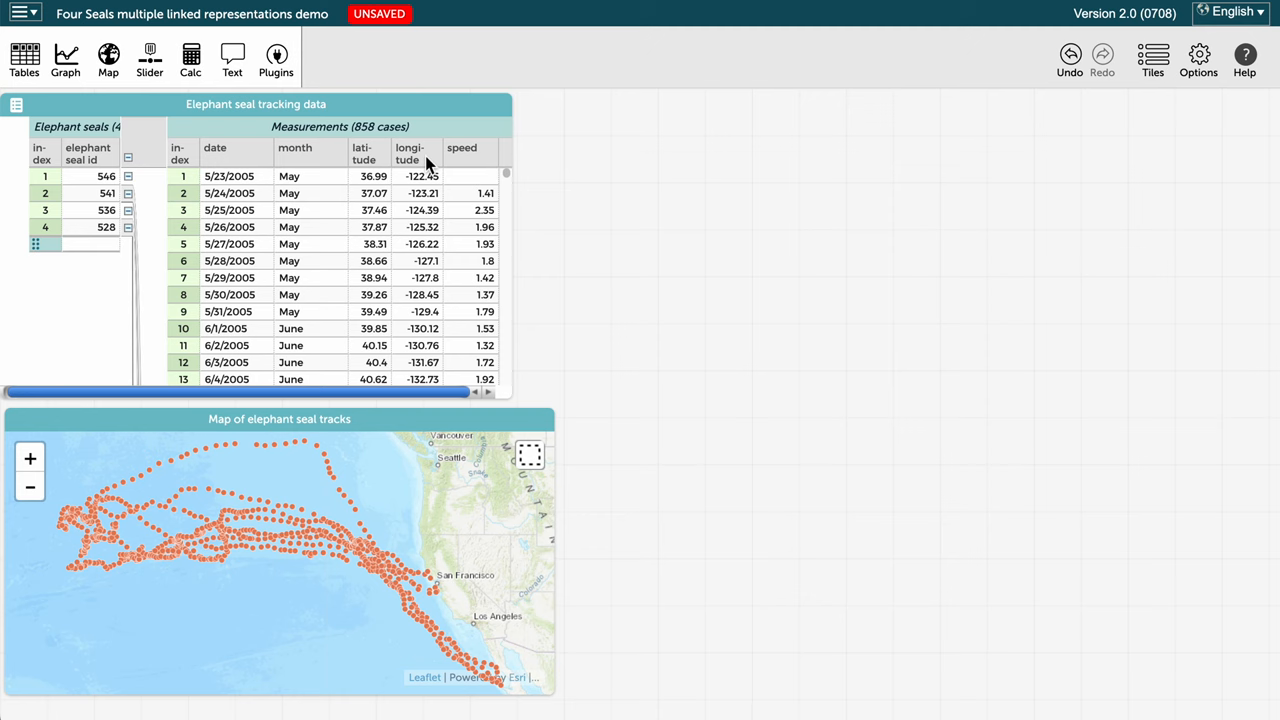
# Add a graph plotting seal speed against month and enlarge it.
pyautogui.click(64, 58)
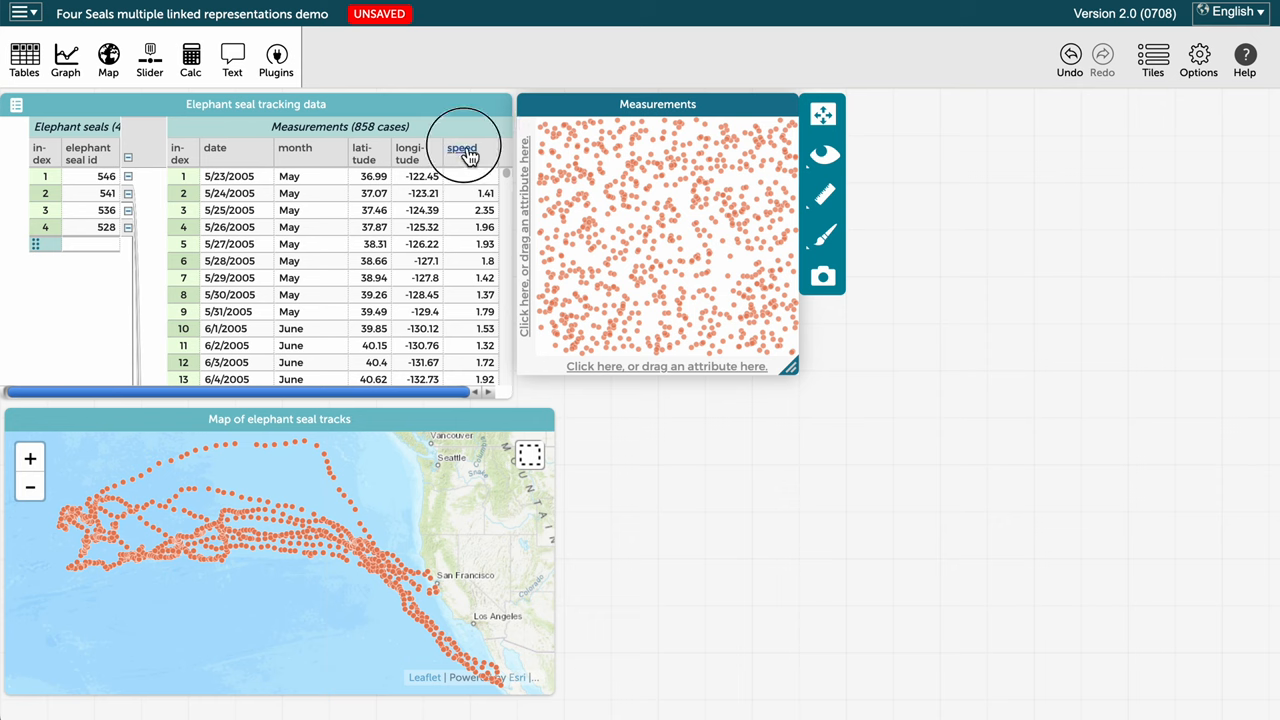
pyautogui.moveTo(464, 148); pyautogui.dragTo(668, 366)
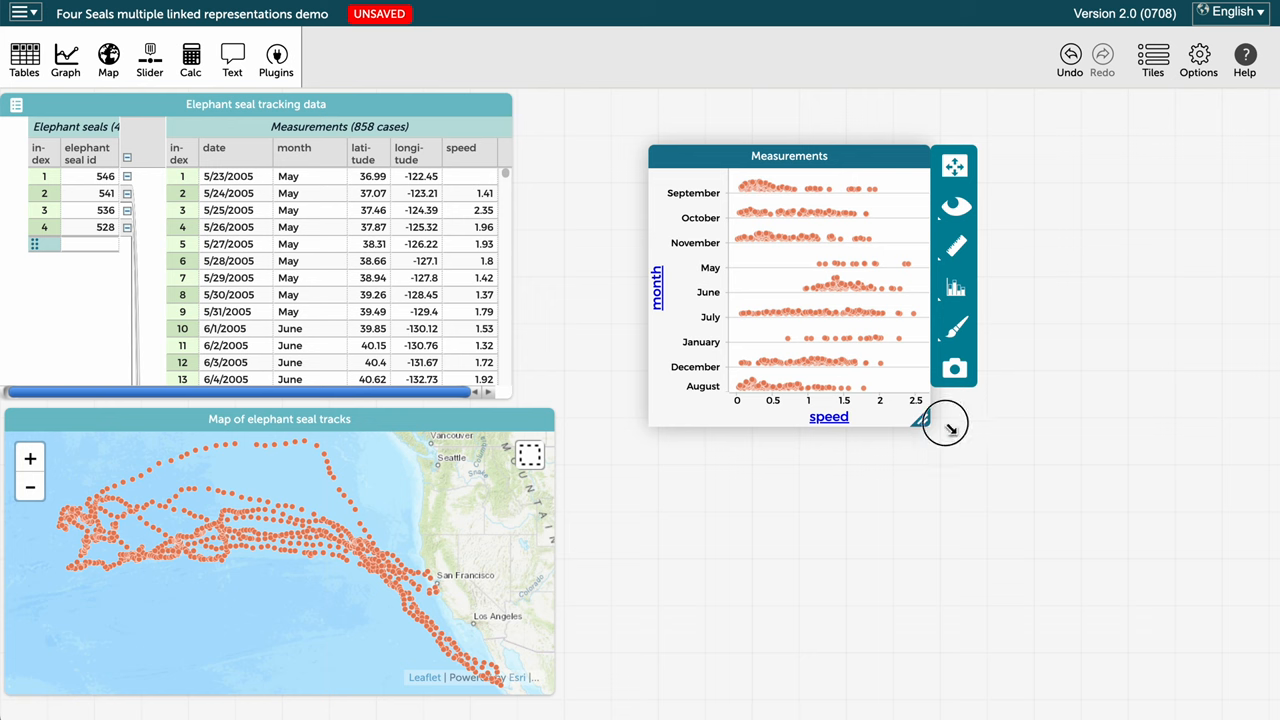
pyautogui.moveTo(944, 420); pyautogui.dragTo(1064, 530)
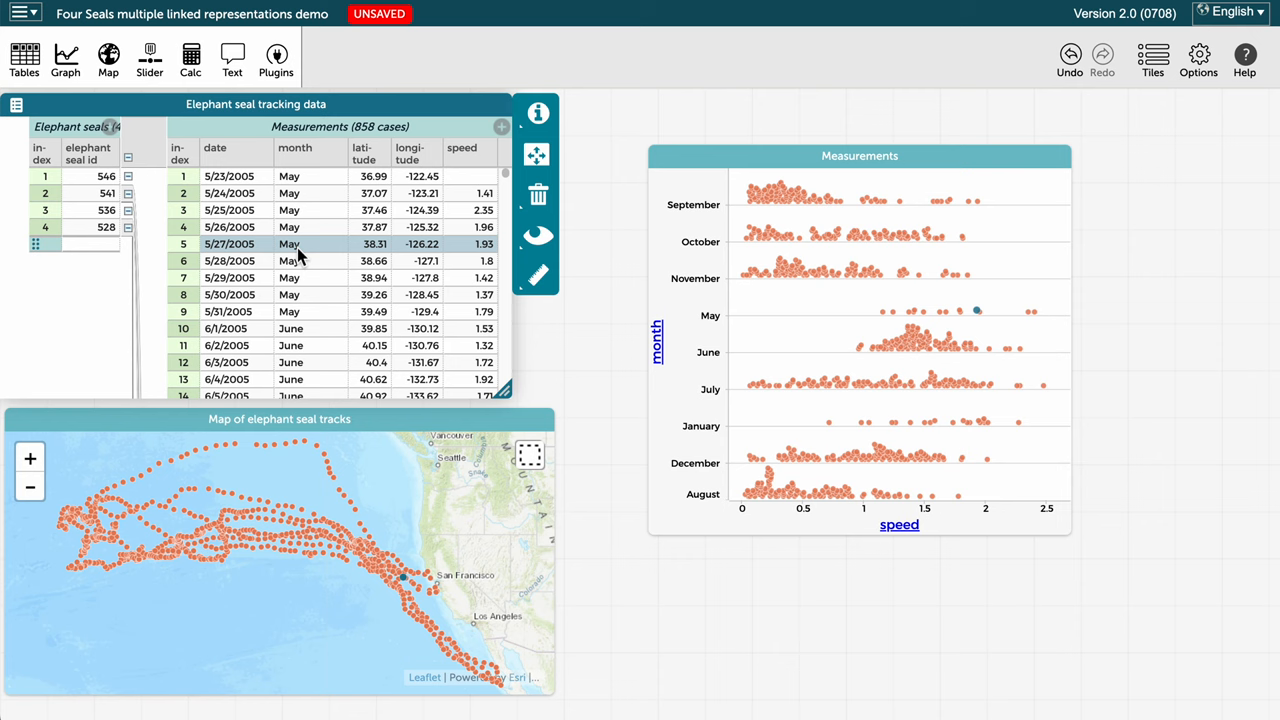
pyautogui.moveTo(970, 312)
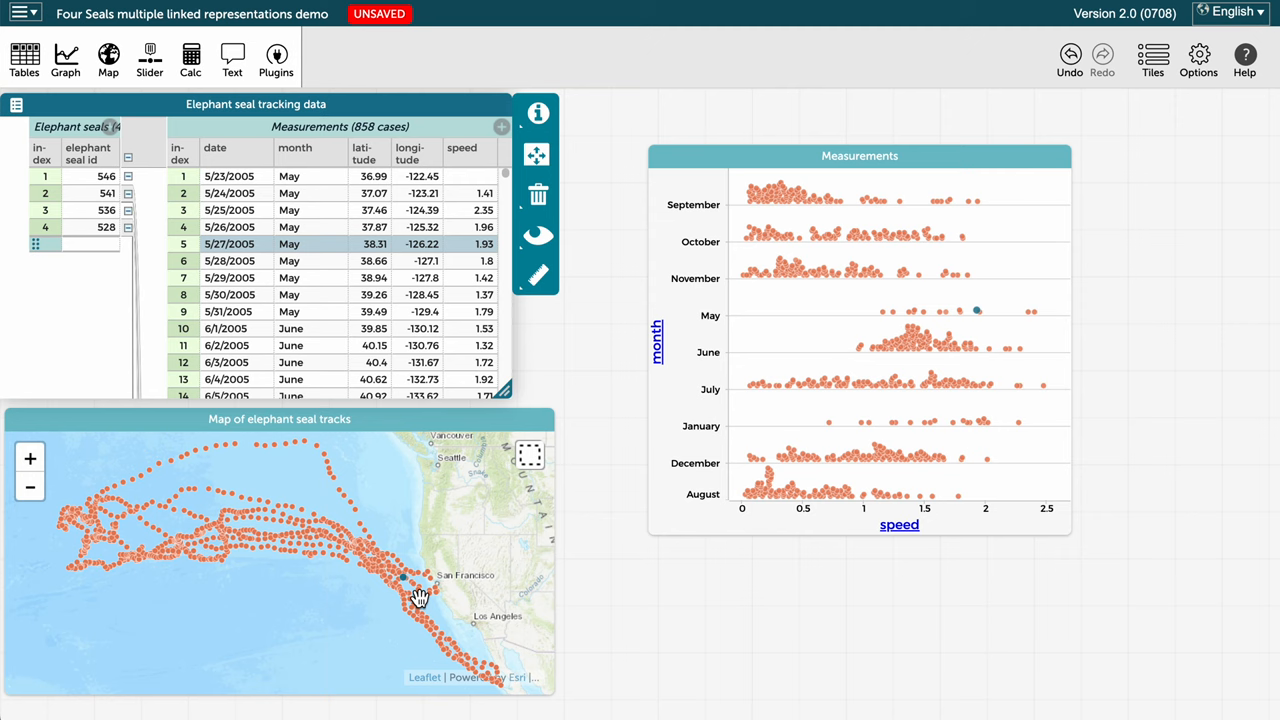
# Select the 6/2/2005 measurement row to see it highlighted in the map and graph.
pyautogui.click(236, 344)
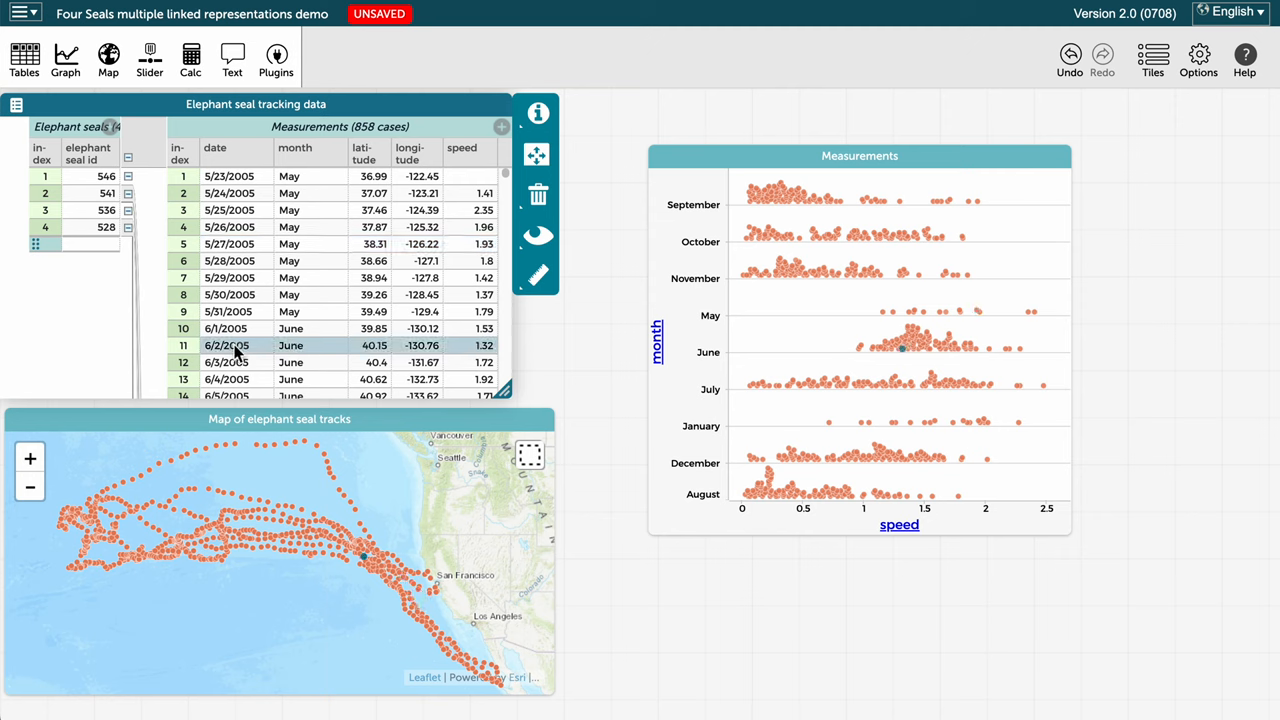
pyautogui.moveTo(820, 384)
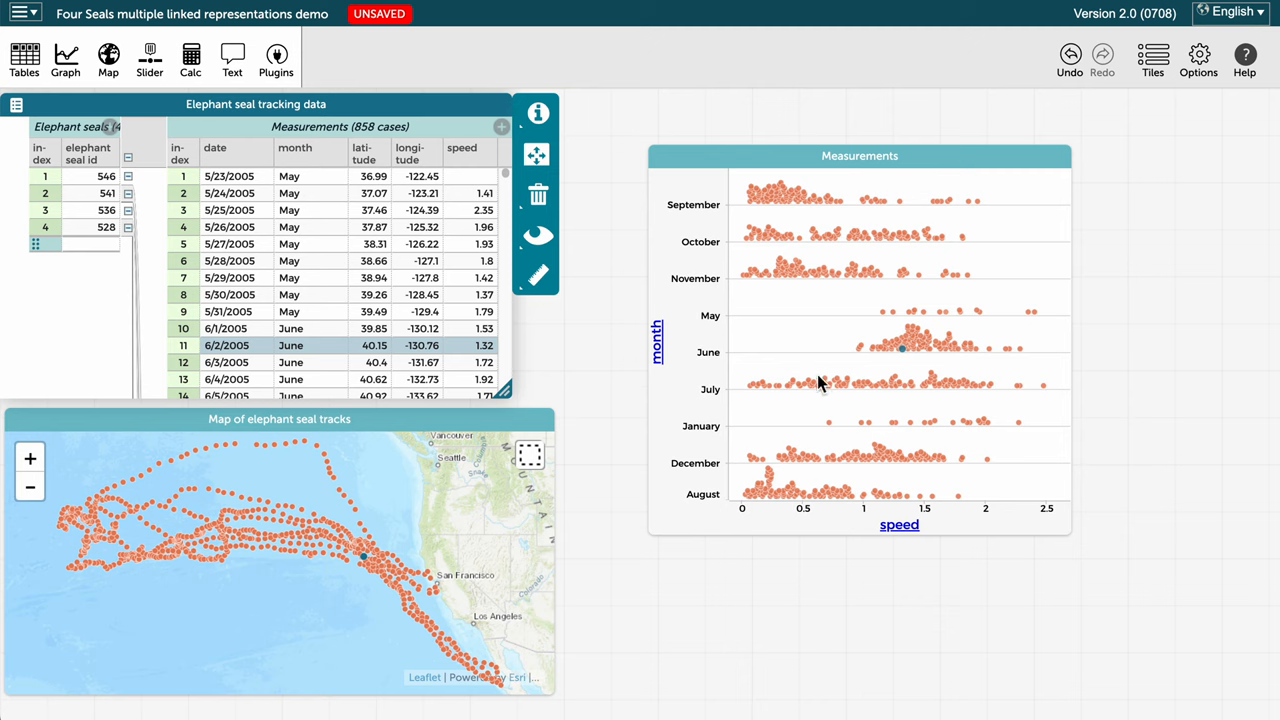
pyautogui.moveTo(904, 370)
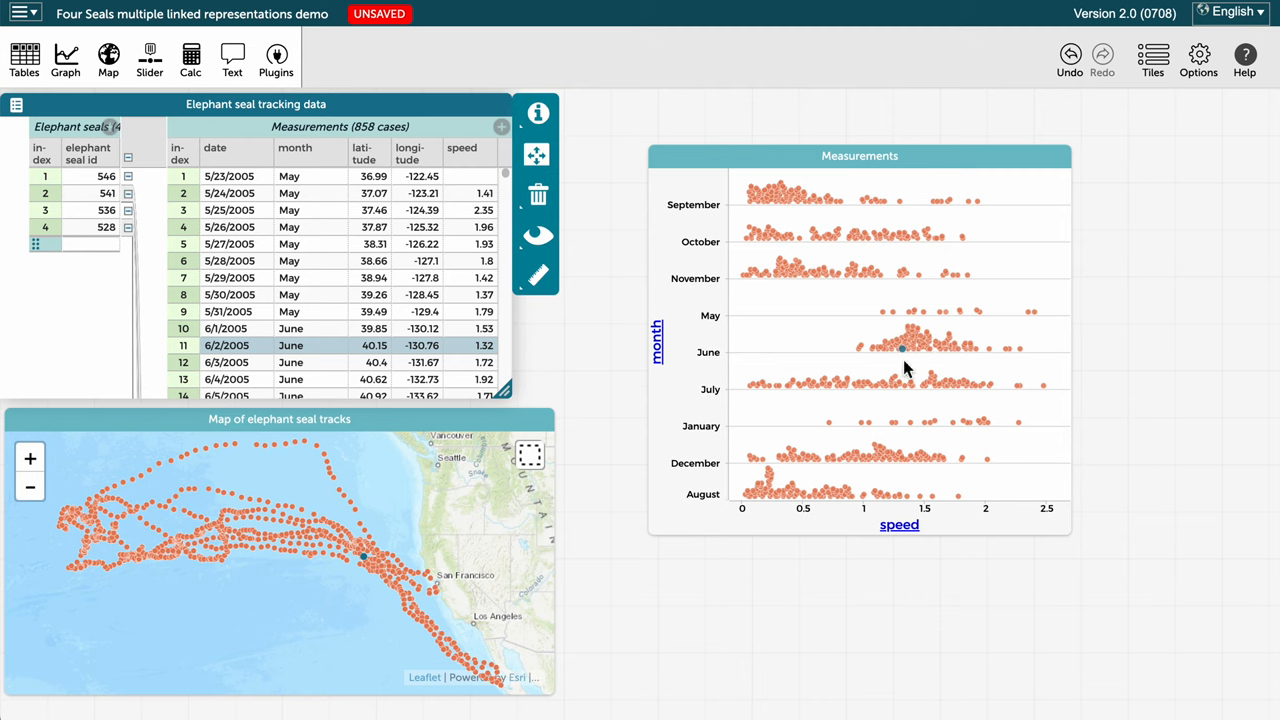
pyautogui.moveTo(320, 456)
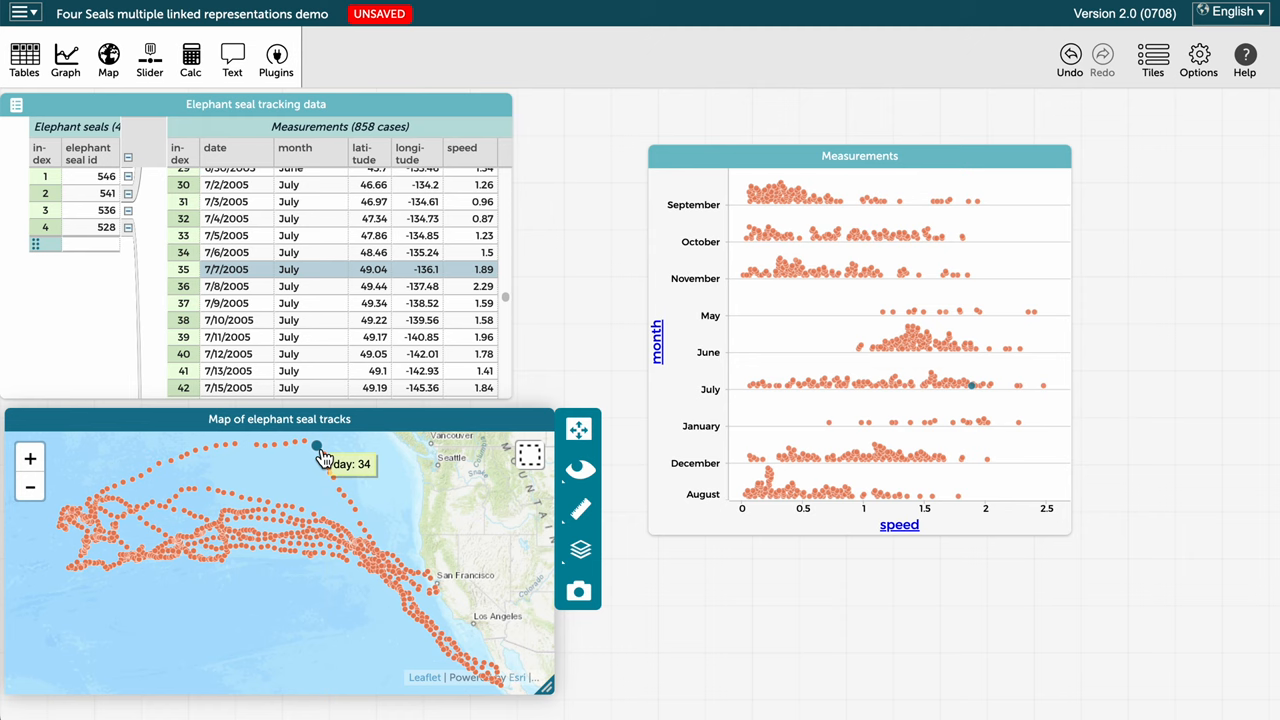
pyautogui.moveTo(262, 290)
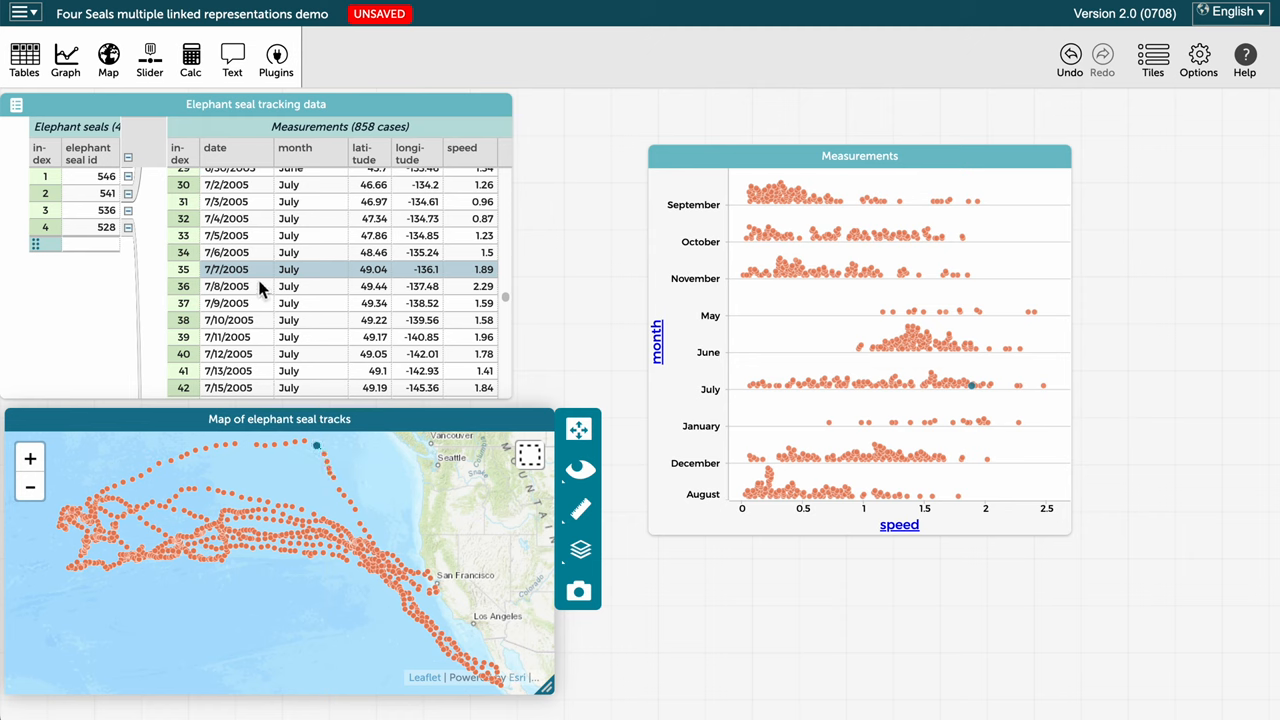
pyautogui.moveTo(952, 408)
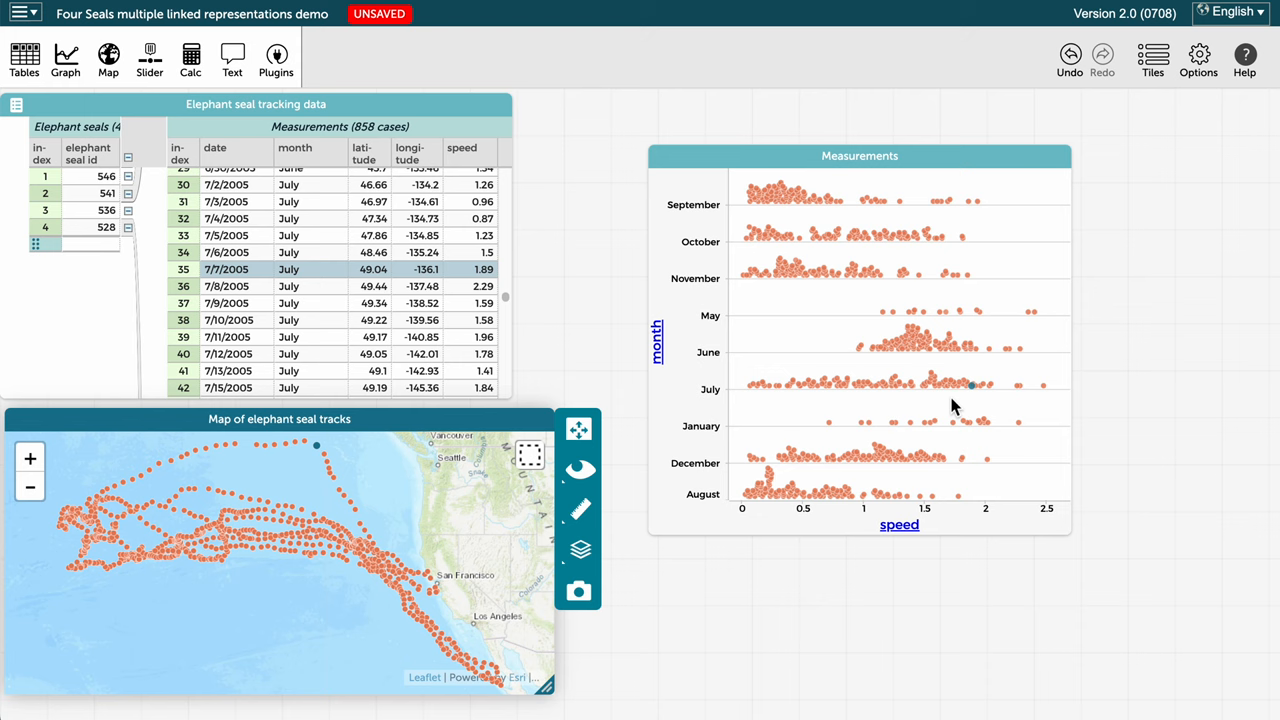
pyautogui.moveTo(960, 280)
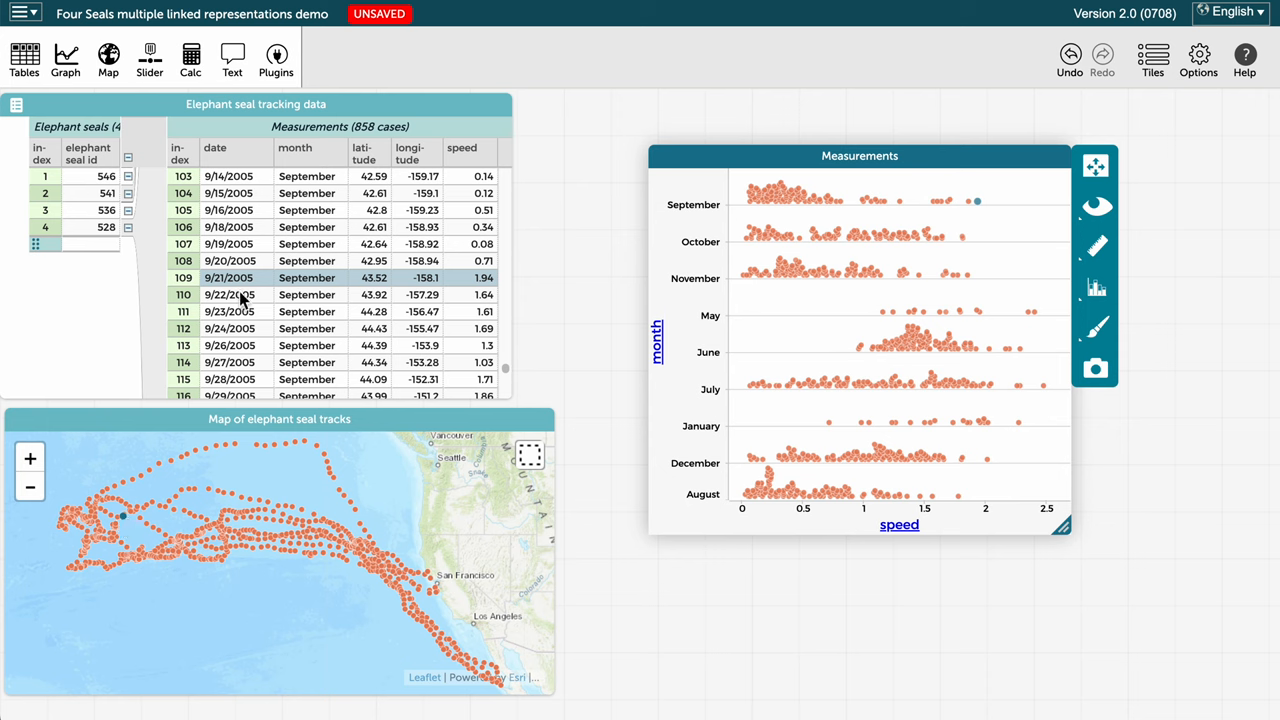
pyautogui.moveTo(240, 296)
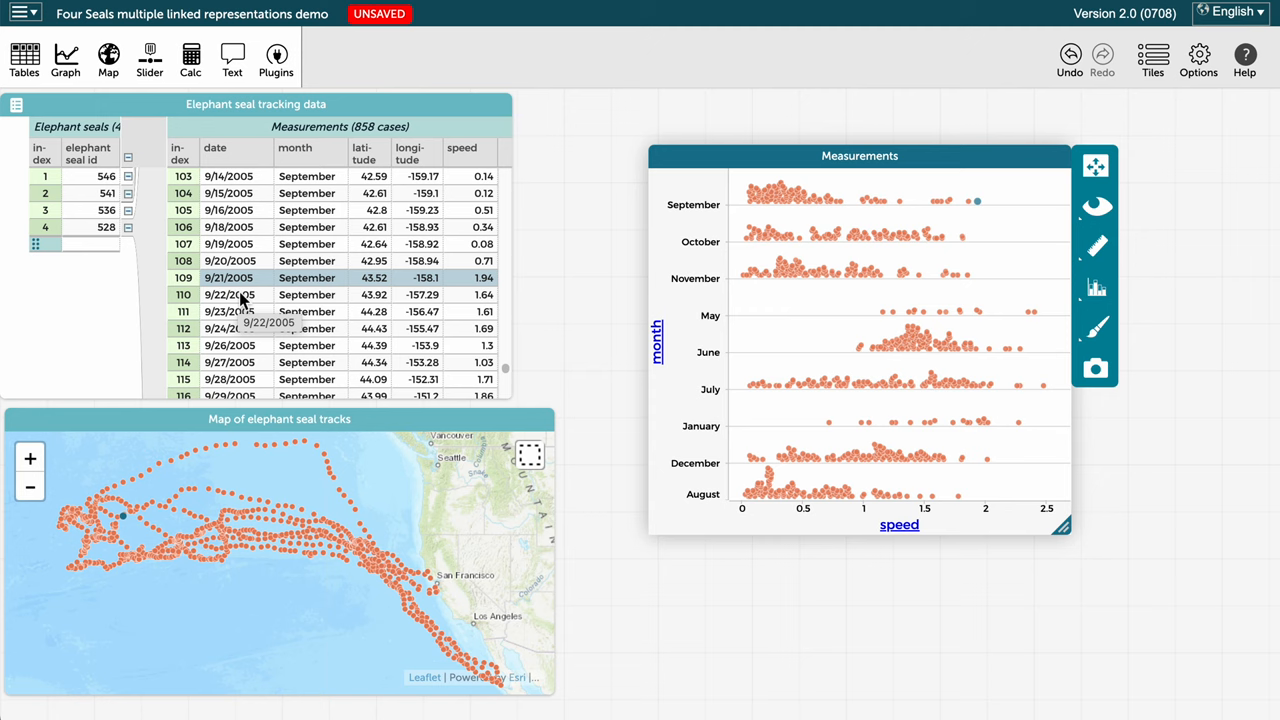
pyautogui.moveTo(830, 328)
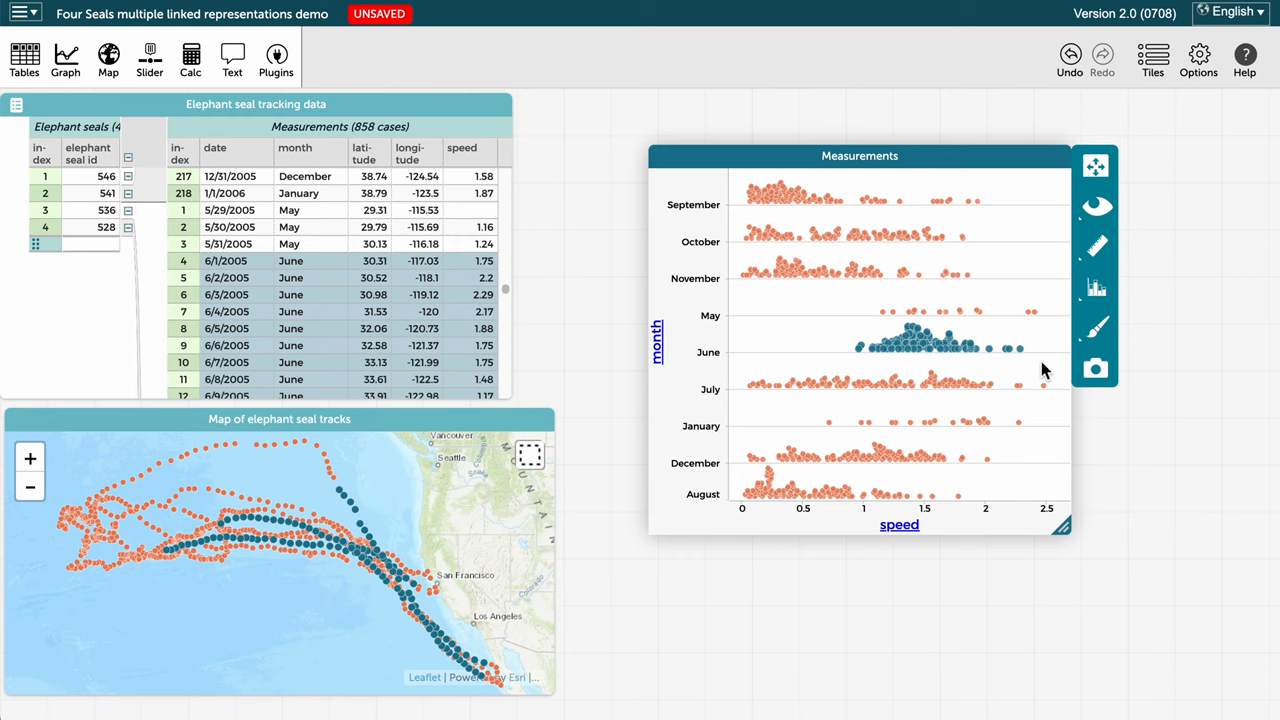
pyautogui.moveTo(964, 370)
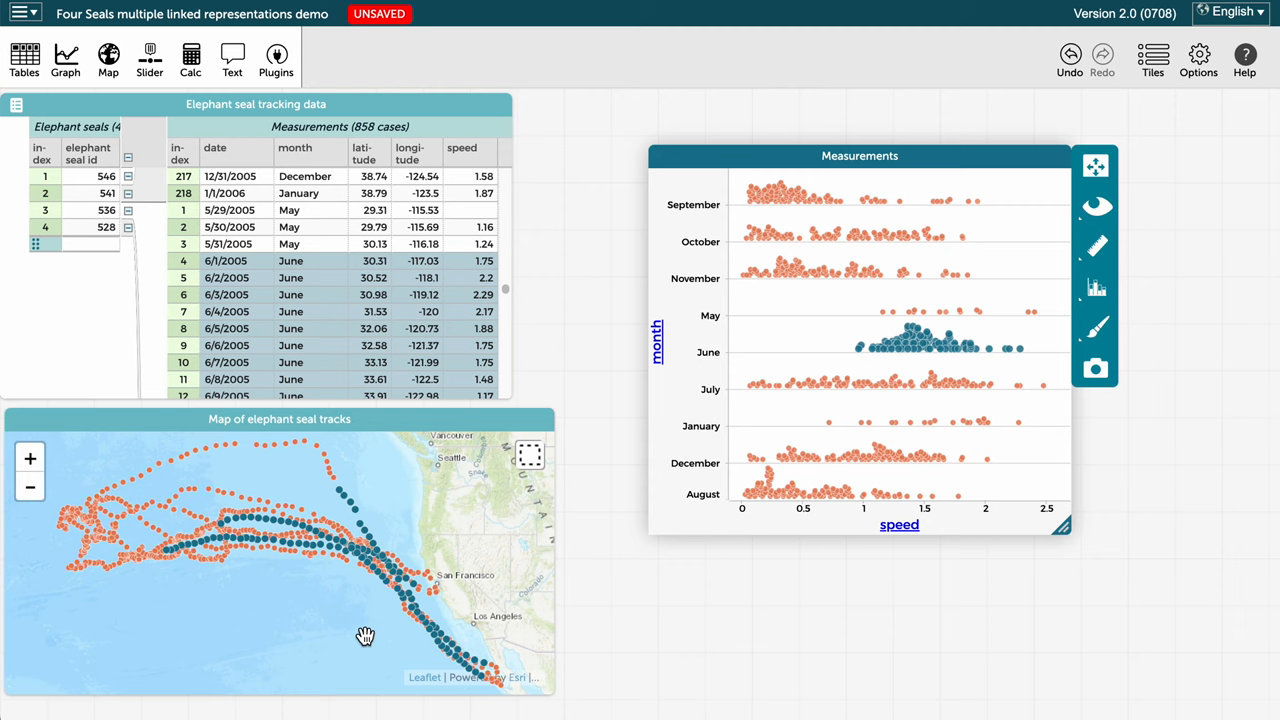
pyautogui.moveTo(336, 380)
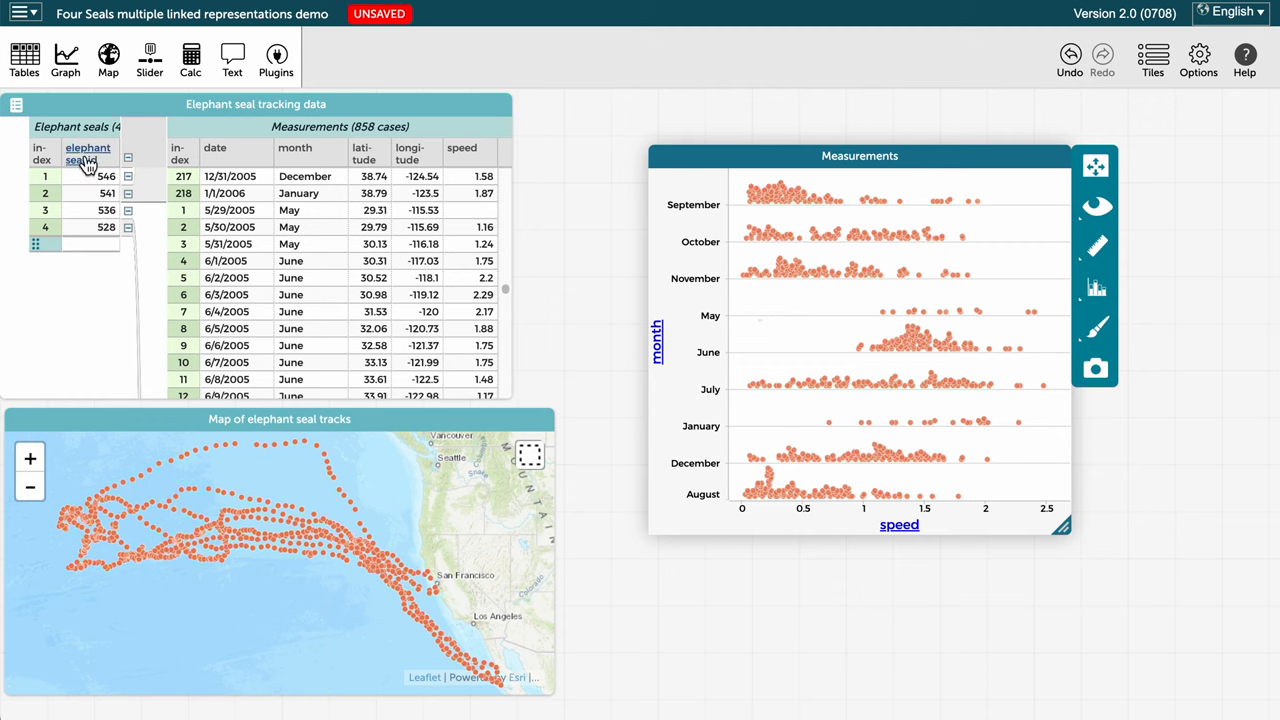
pyautogui.moveTo(88, 152)
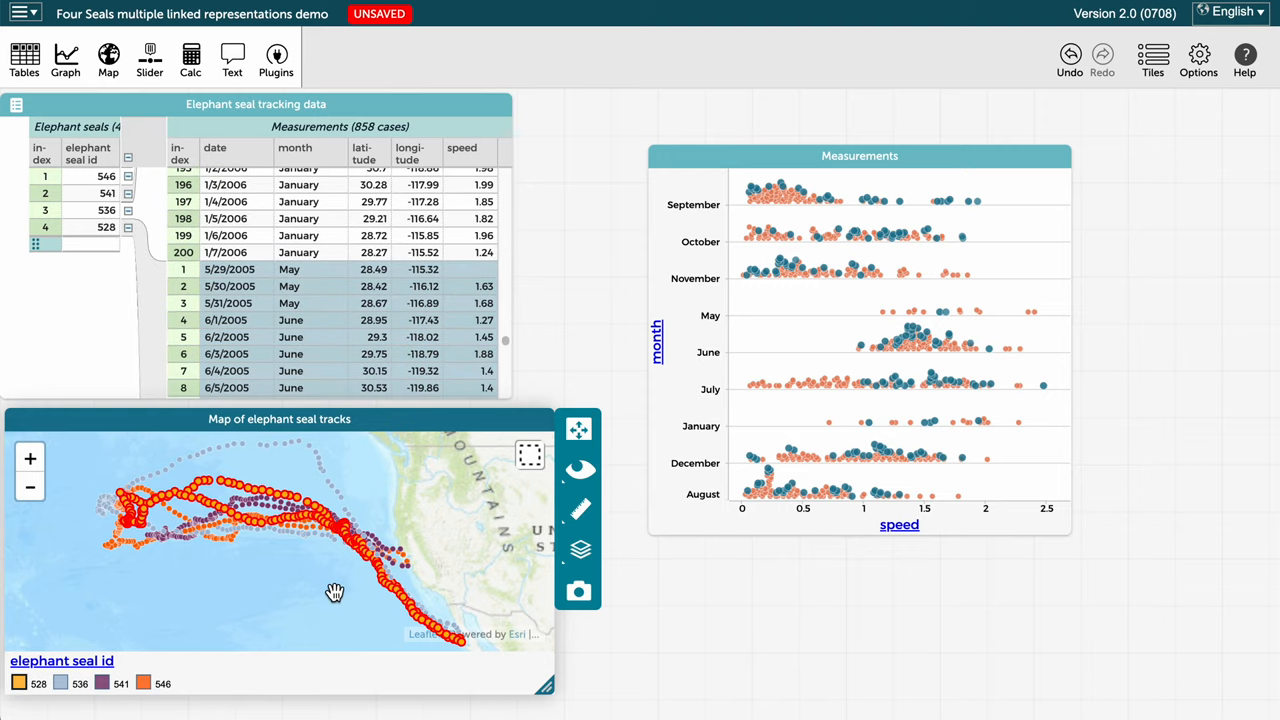
pyautogui.moveTo(1064, 376)
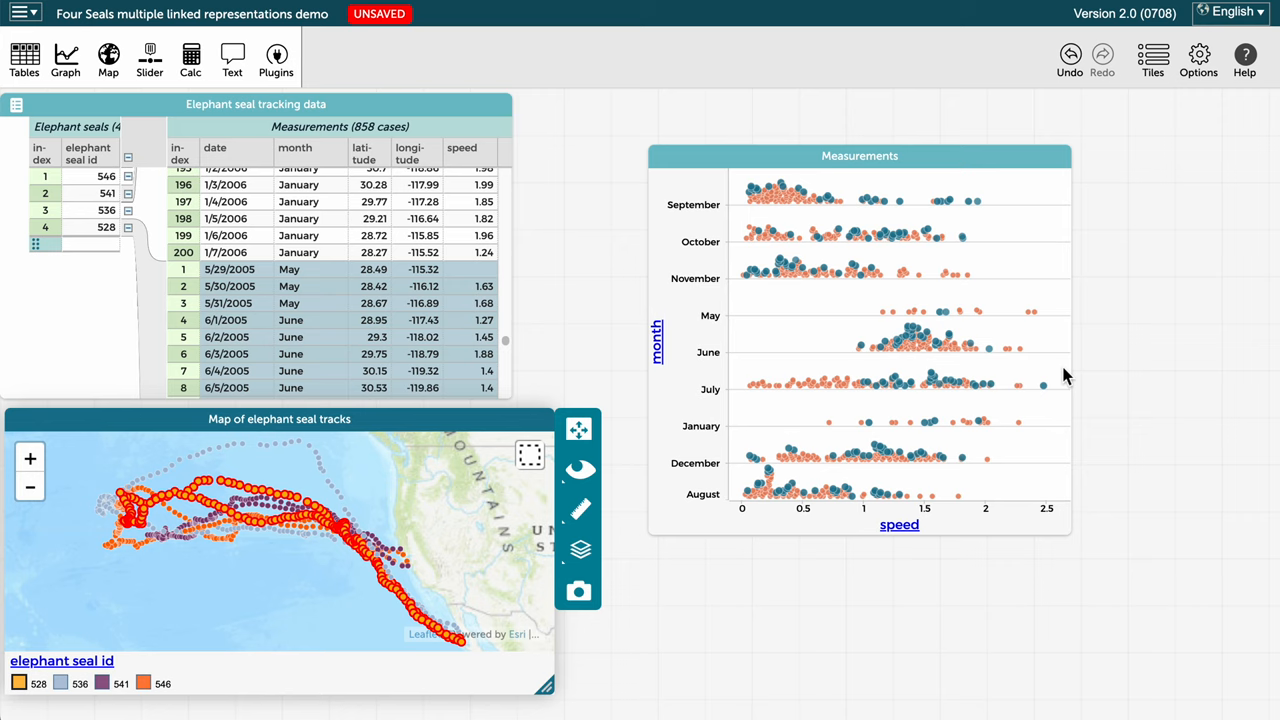
pyautogui.moveTo(416, 340)
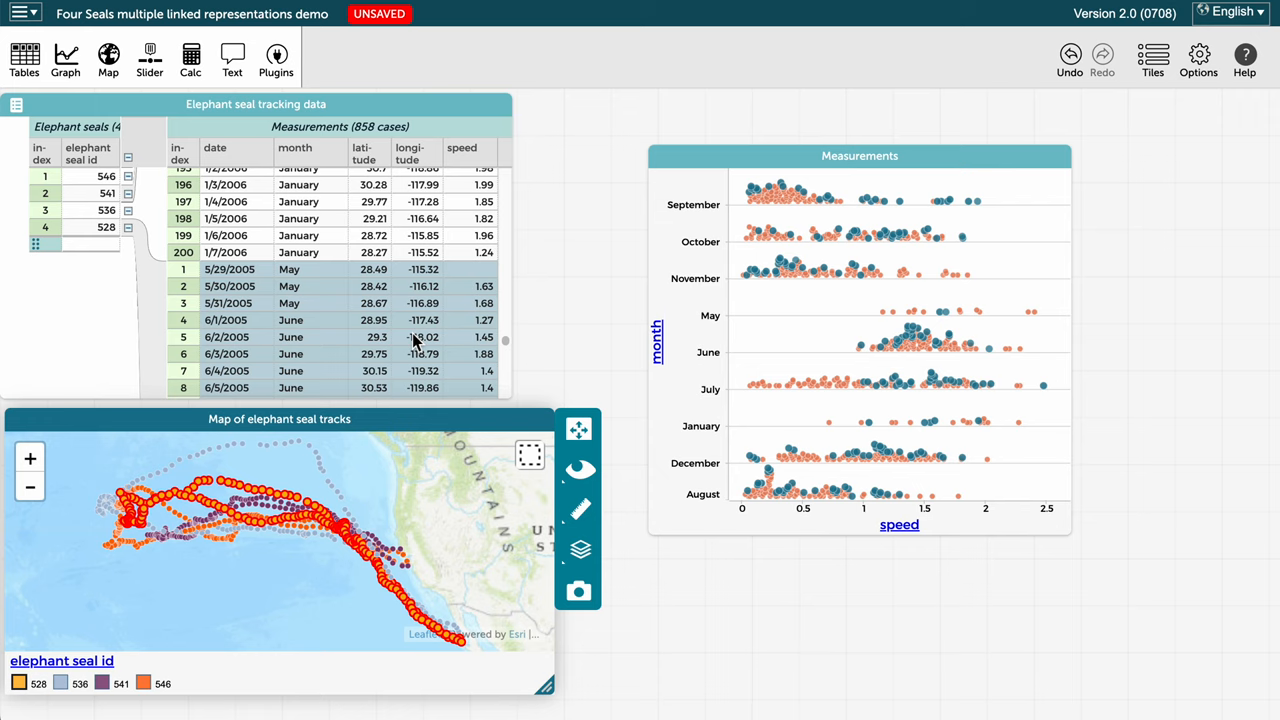
pyautogui.moveTo(112, 184)
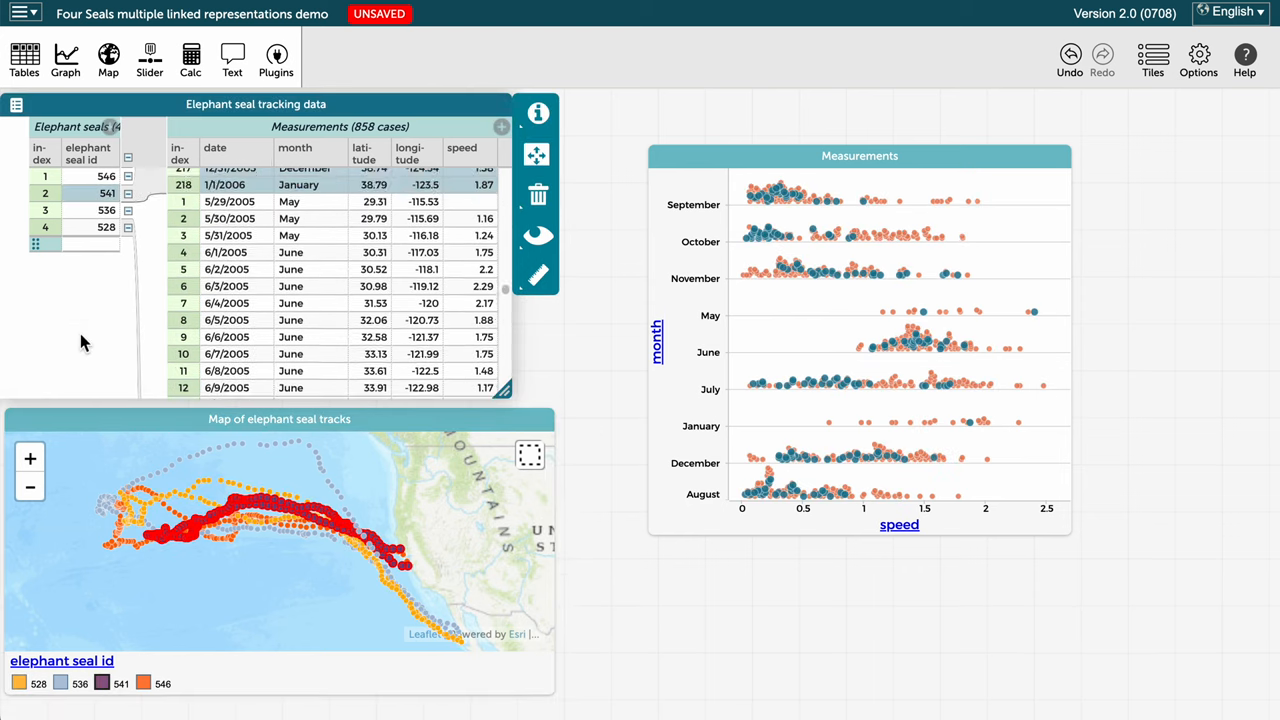
# Scroll the tracking table up through seal 541's highlighted measurement rows.
pyautogui.scroll(3)
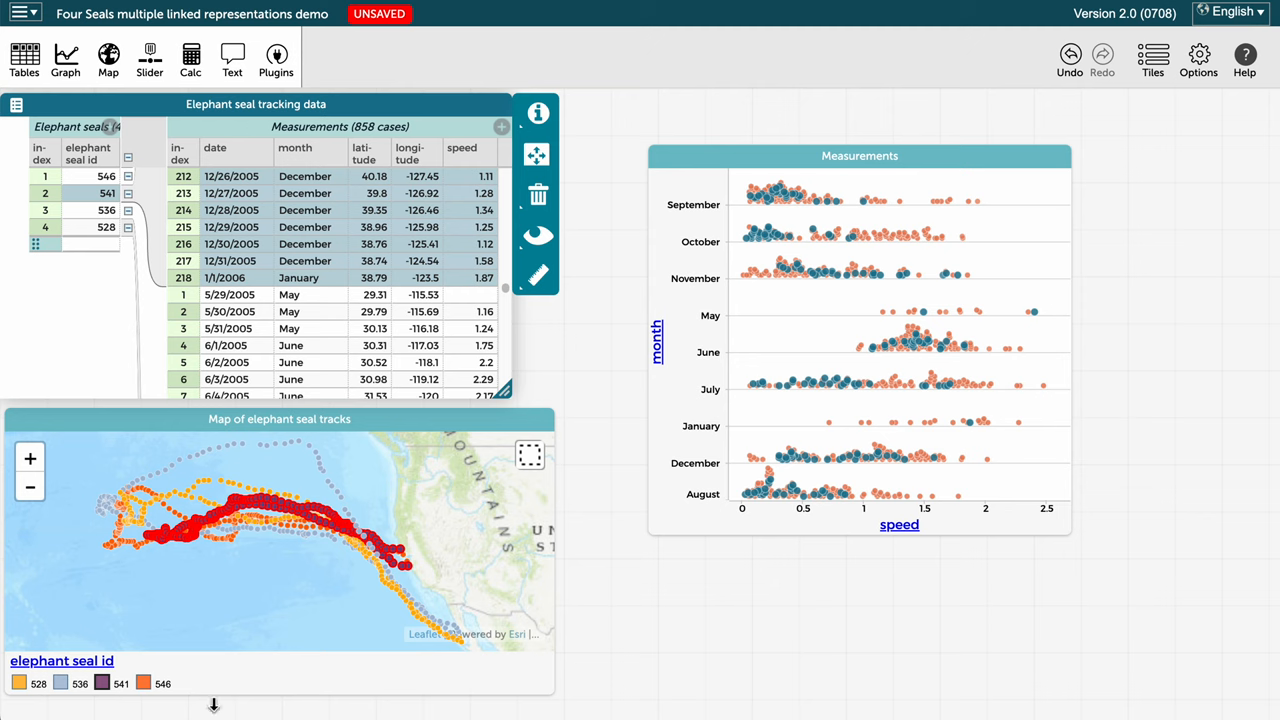
pyautogui.moveTo(784, 308)
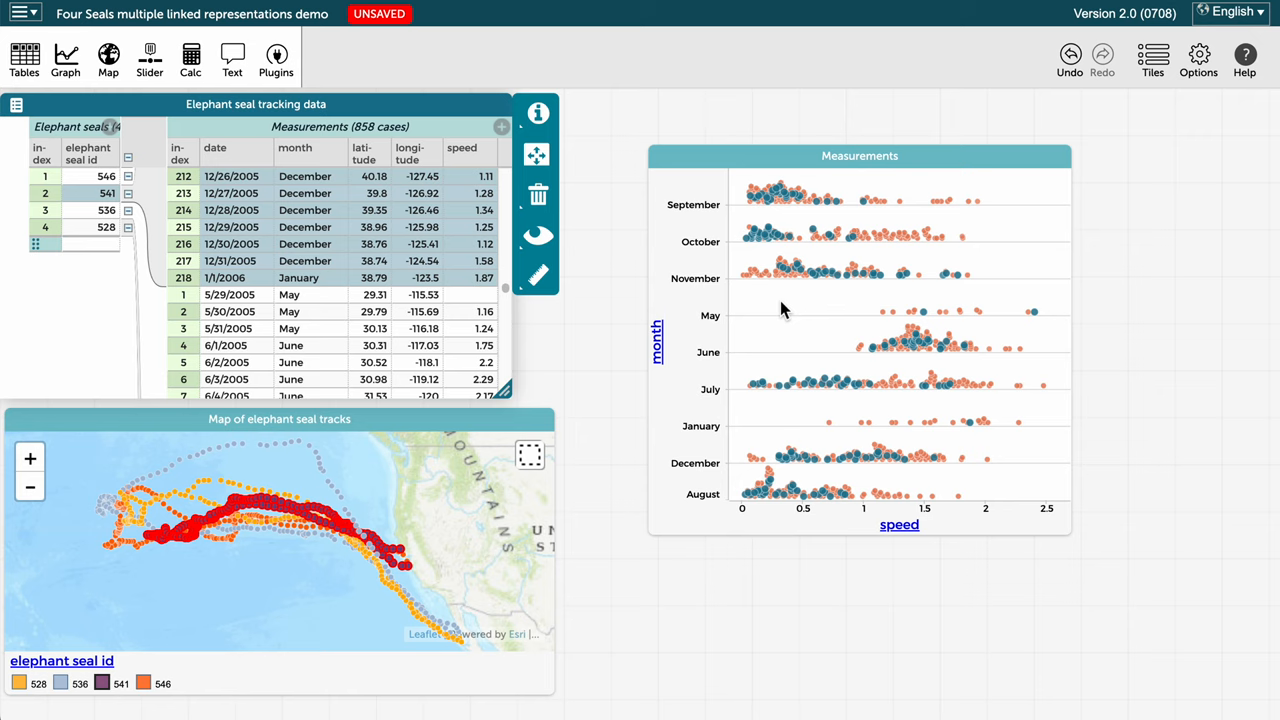
pyautogui.moveTo(868, 268)
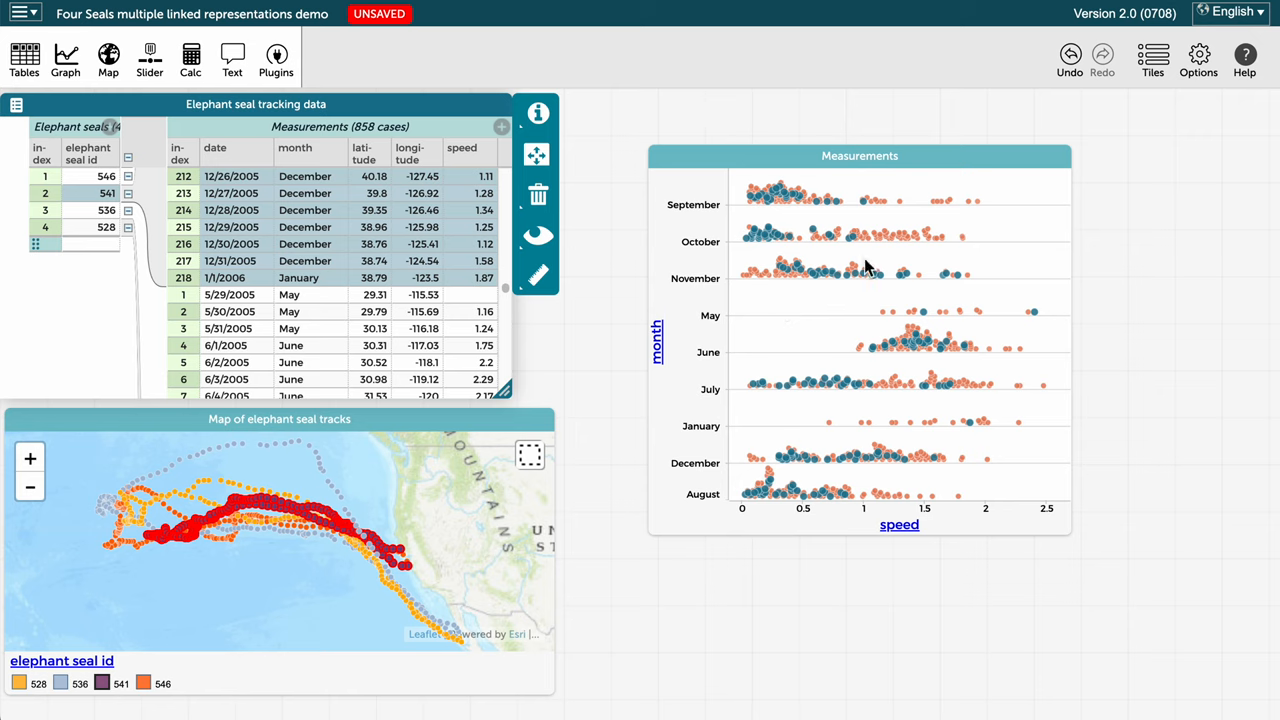
# Hide unselected cases so the graph shows only seal 541's speed points.
pyautogui.click(1096, 206)
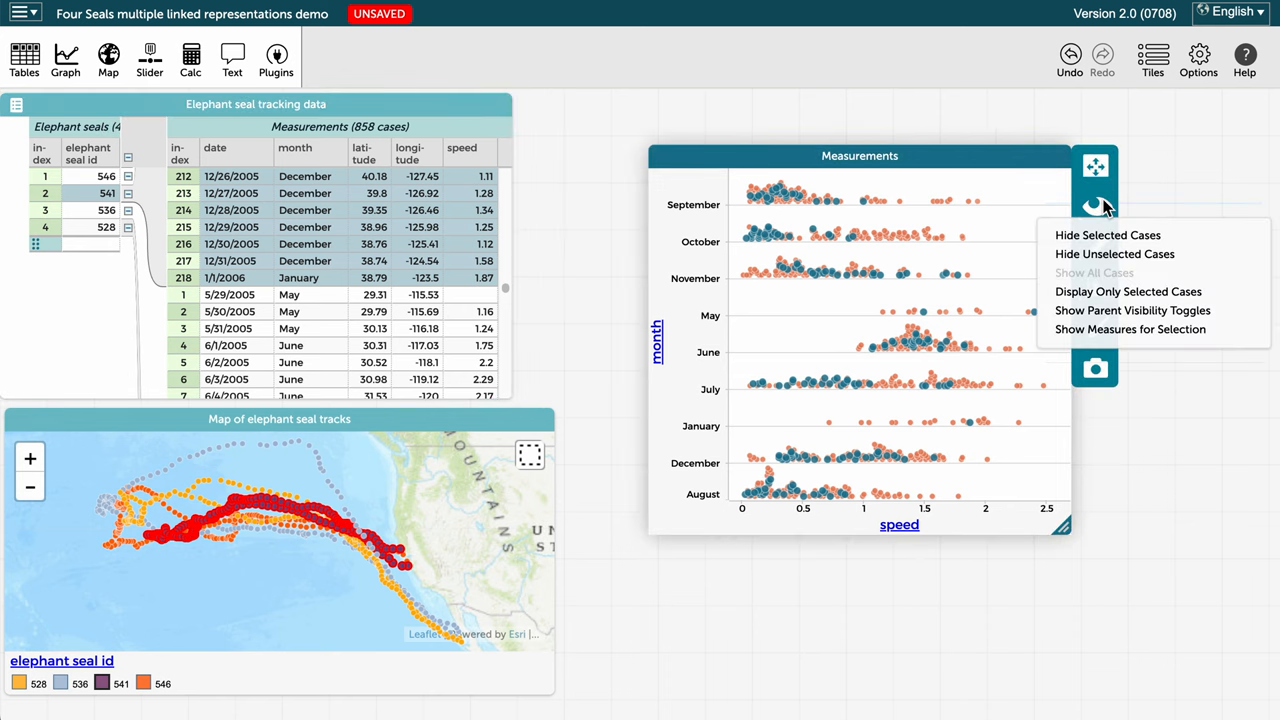
pyautogui.moveTo(1128, 270)
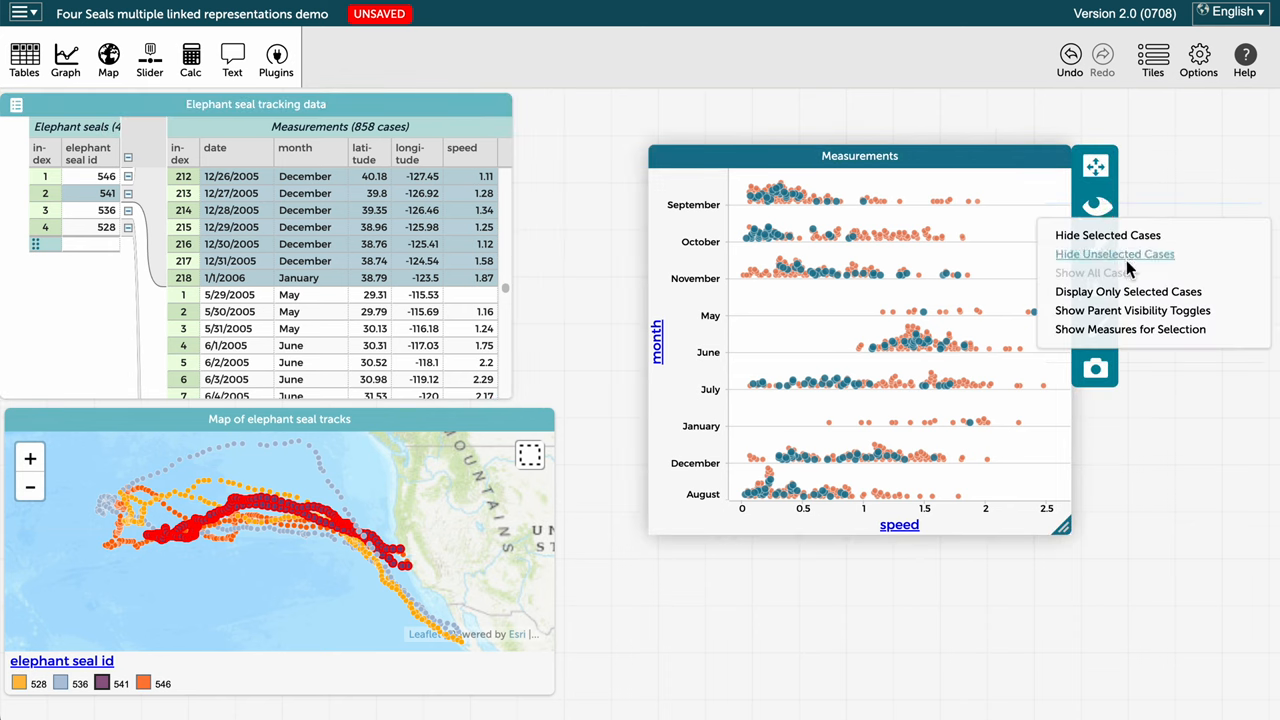
pyautogui.click(1114, 254)
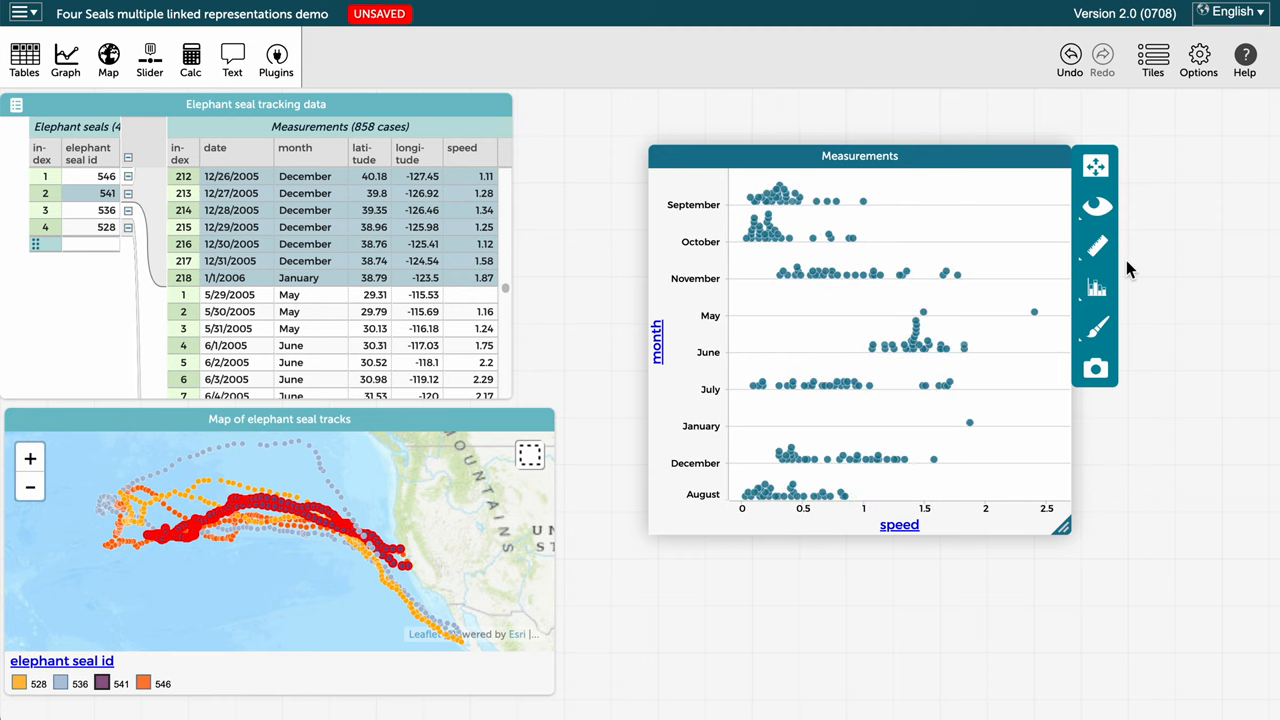